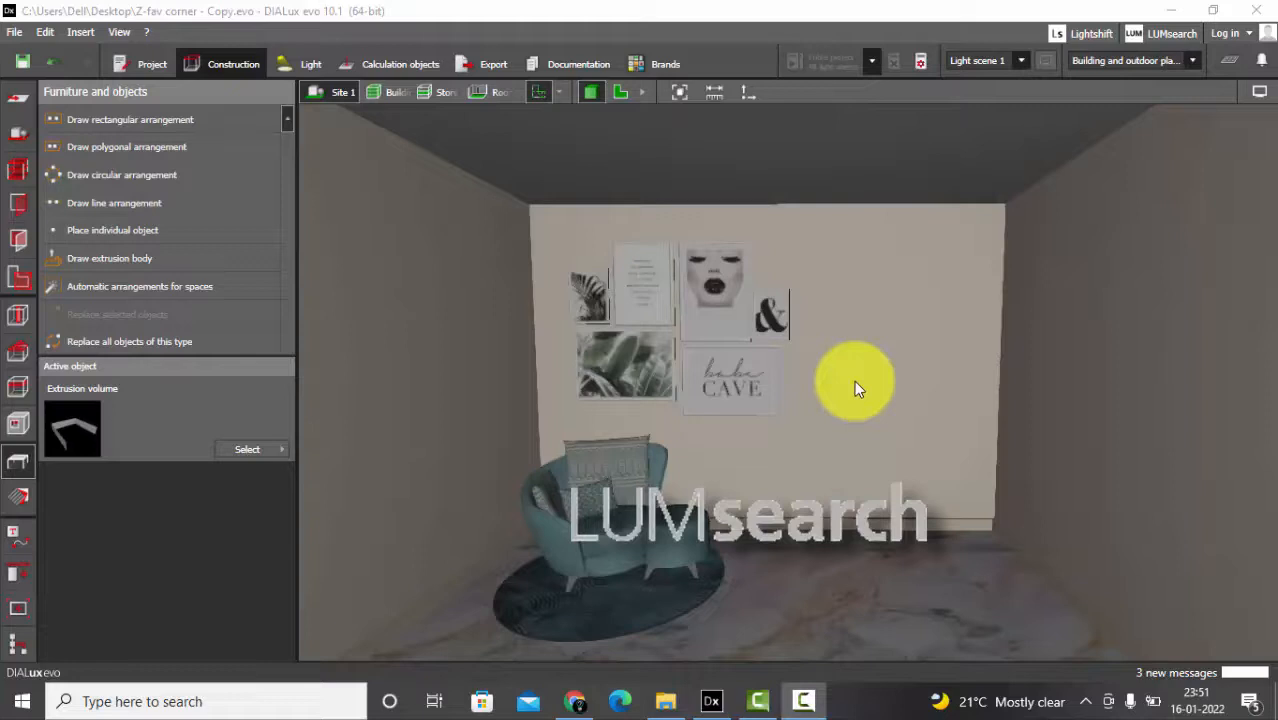
Orbit the reading-corner view toward the armchair, then scroll LUMsearch's mounting-type categories.
left_click_drag(855, 385, 545, 435)
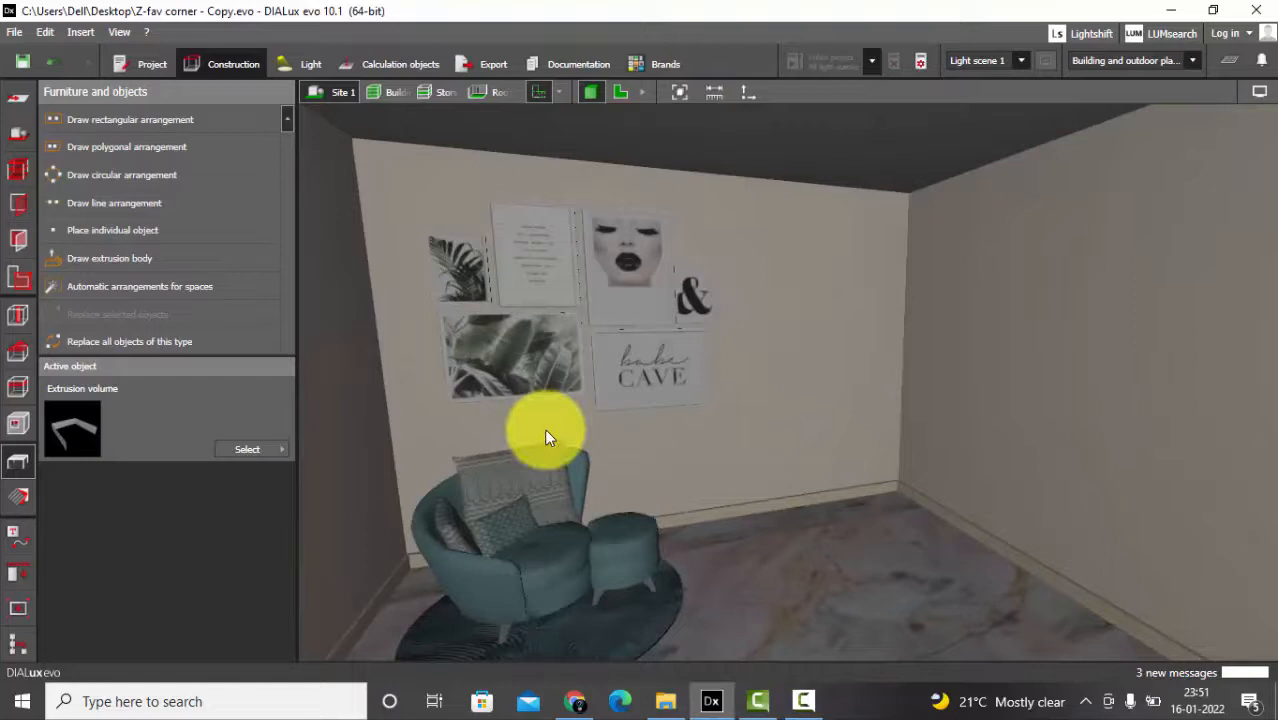
left_click_drag(545, 435, 750, 445)
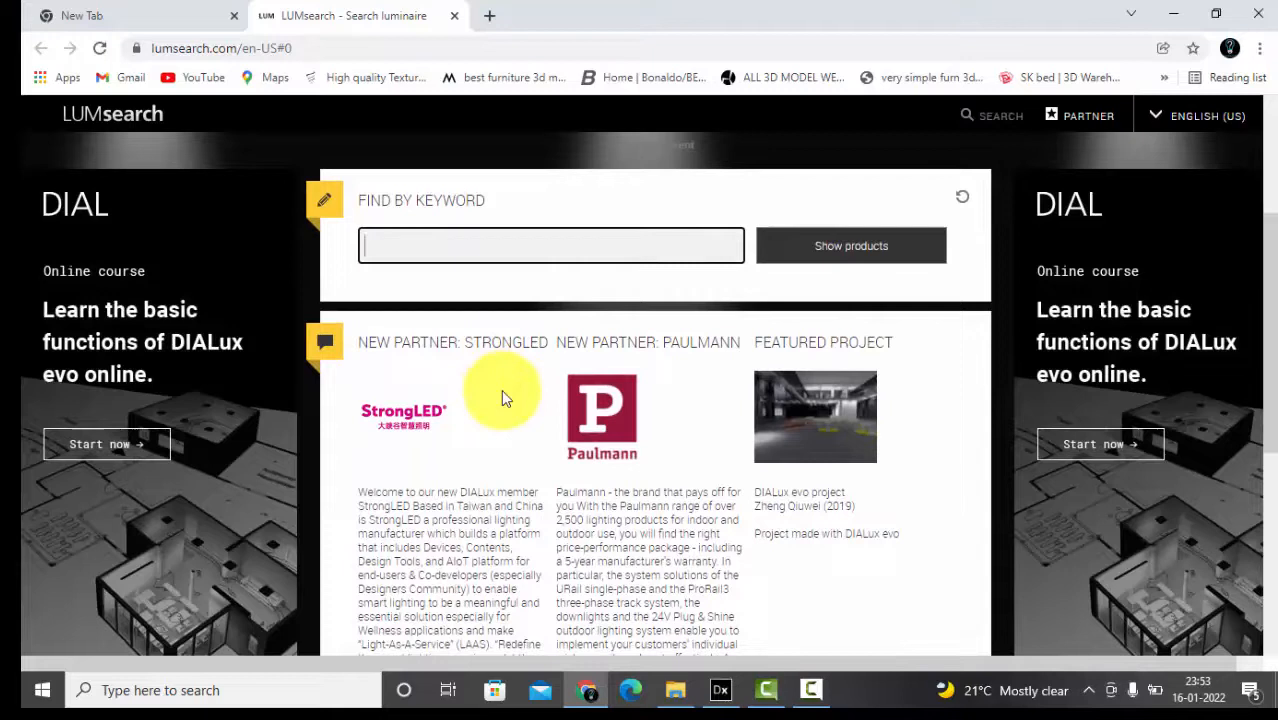
scroll("up", 3)
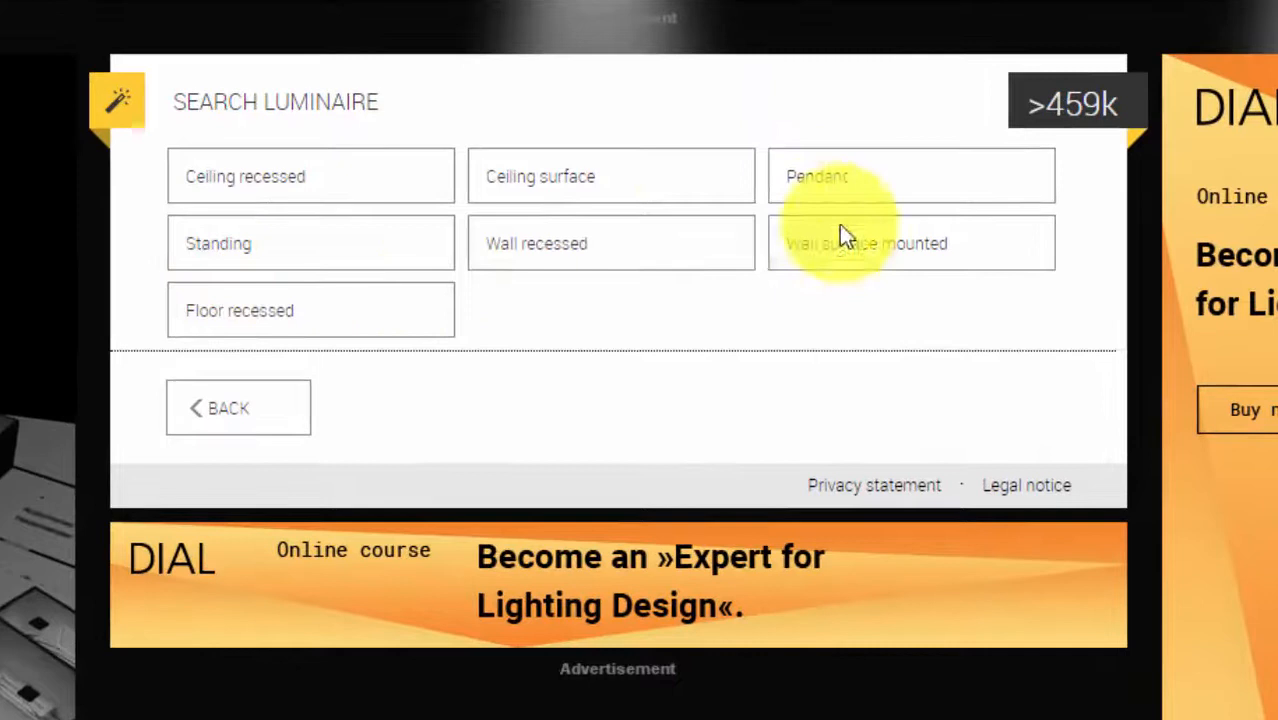
mouse_move(300, 255)
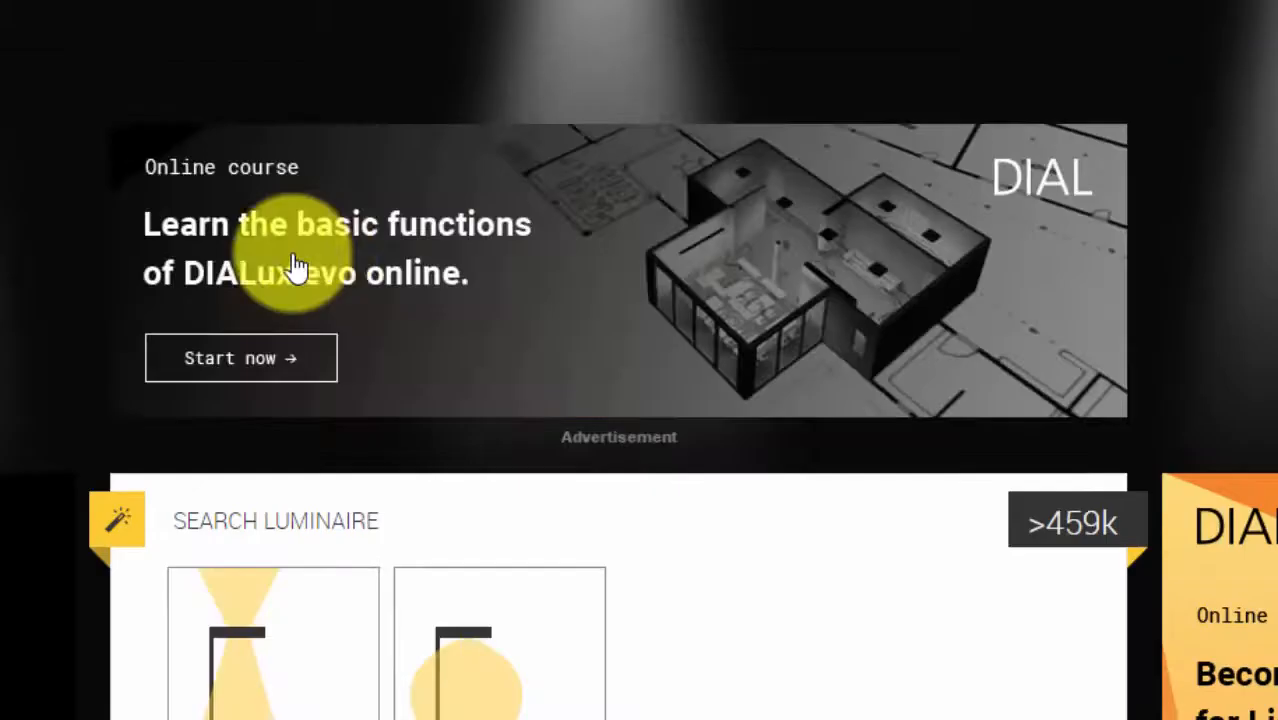
Scroll the 6,730 wall surface mounted results to the light-distribution choices.
scroll("down", 3)
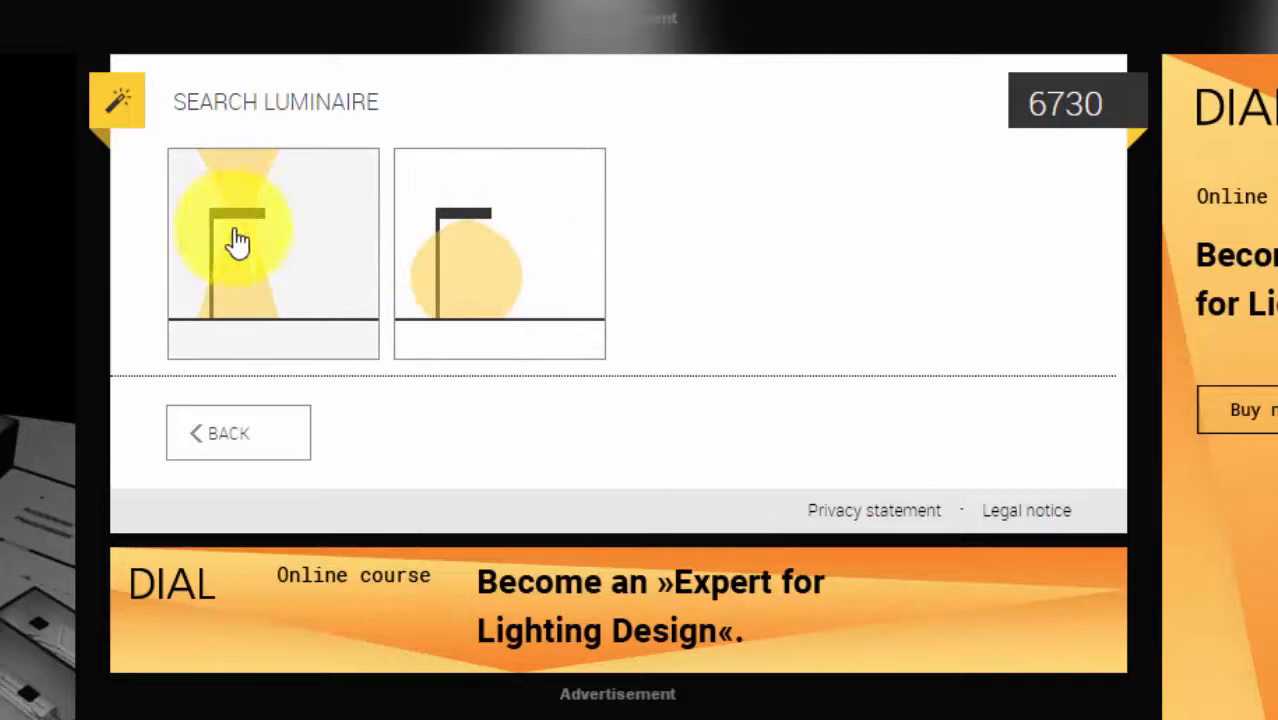
mouse_move(302, 244)
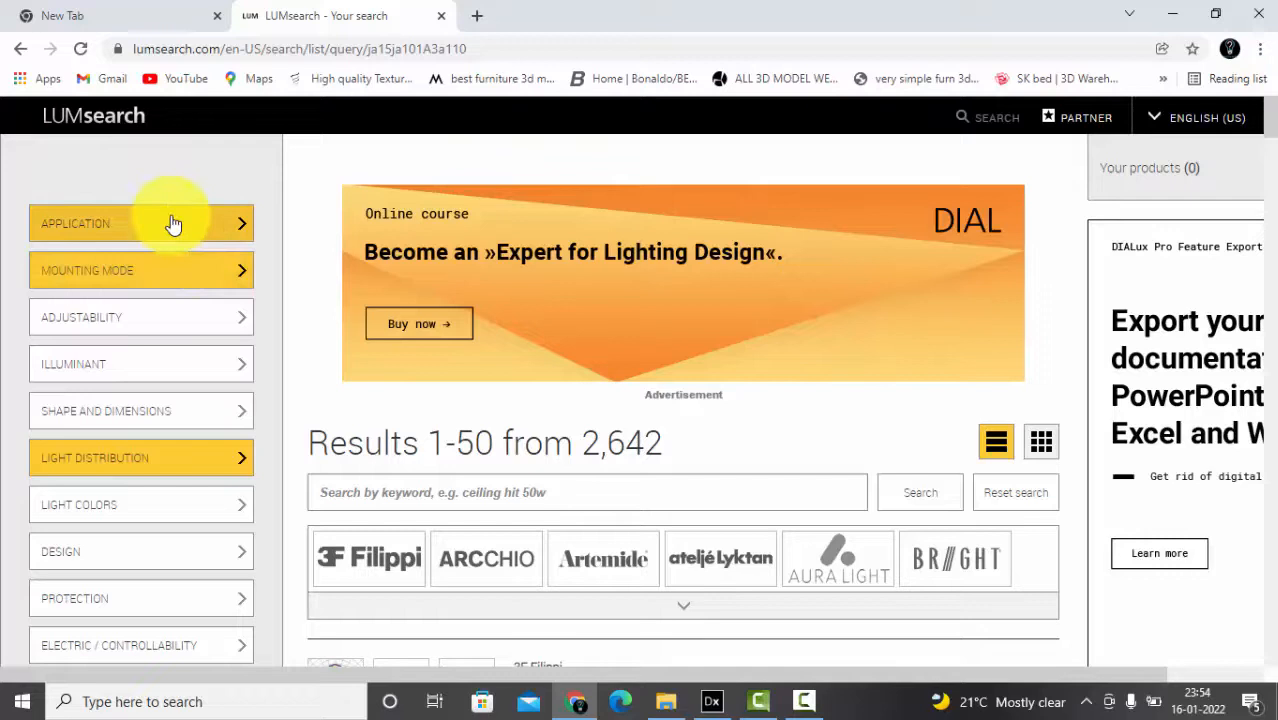
Expand the Application and Shape and Dimensions filter panels in the sidebar.
left_click(174, 223)
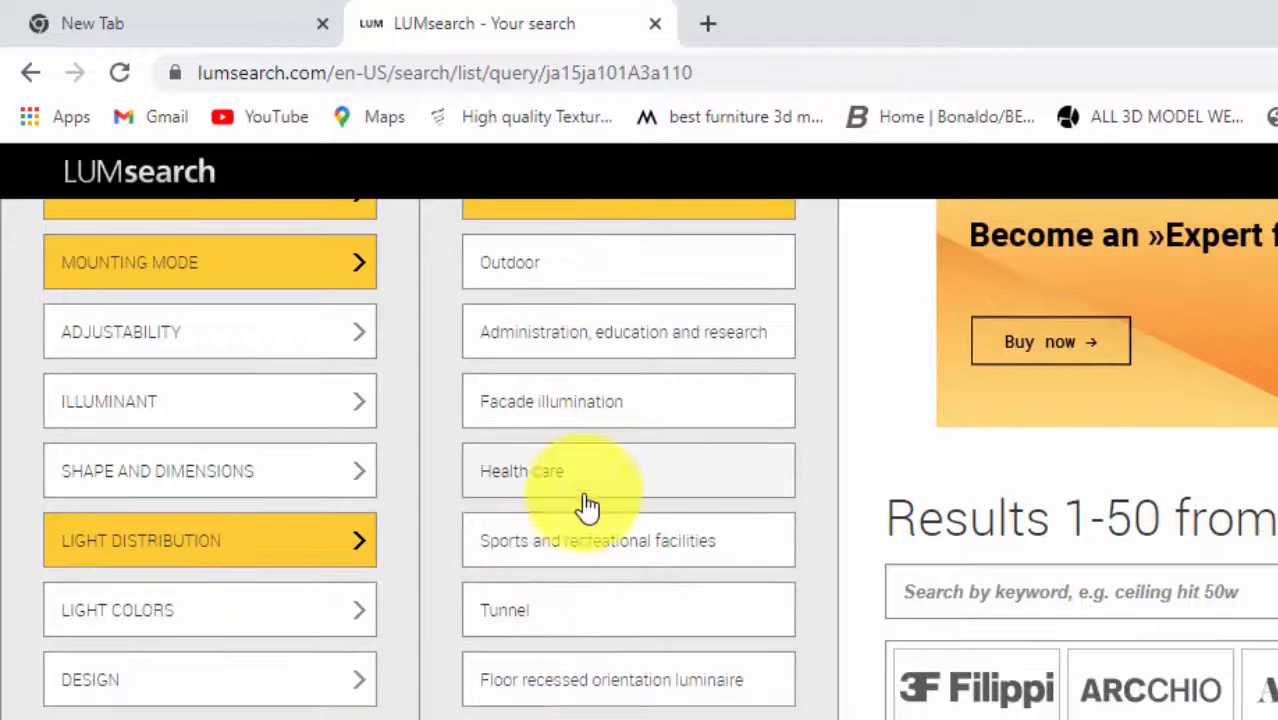
scroll("up", 3)
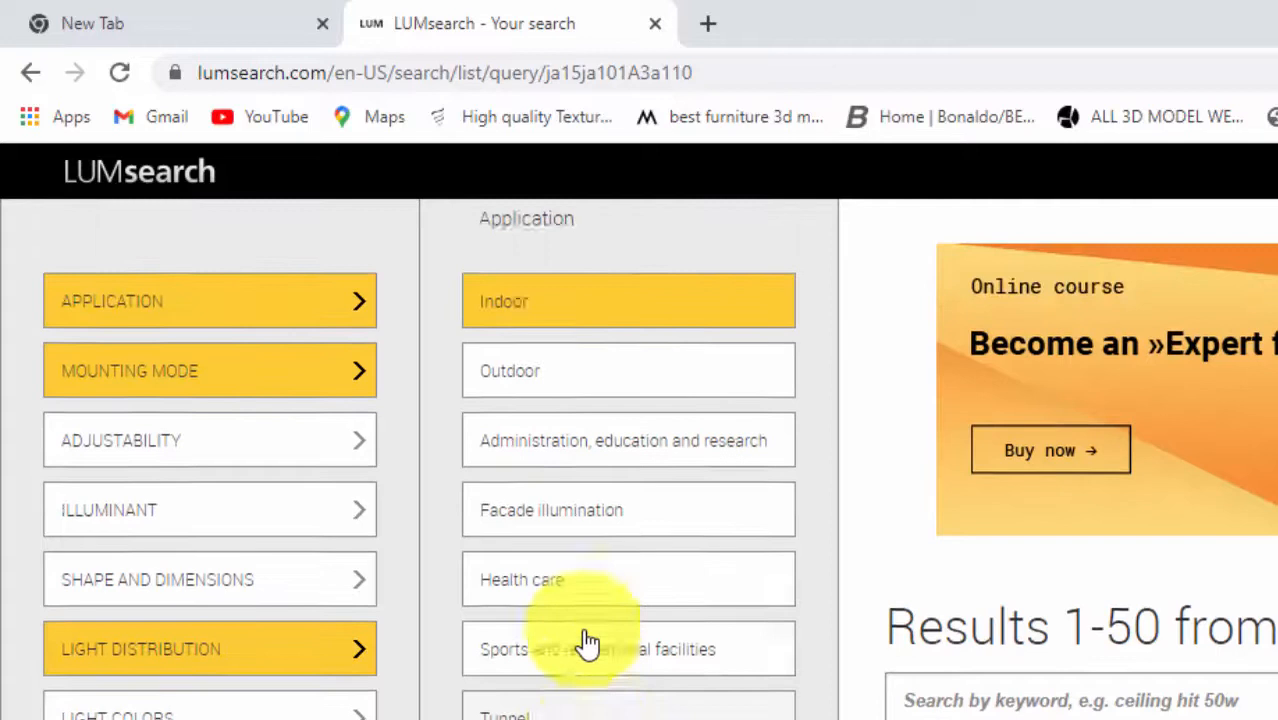
scroll("down", 3)
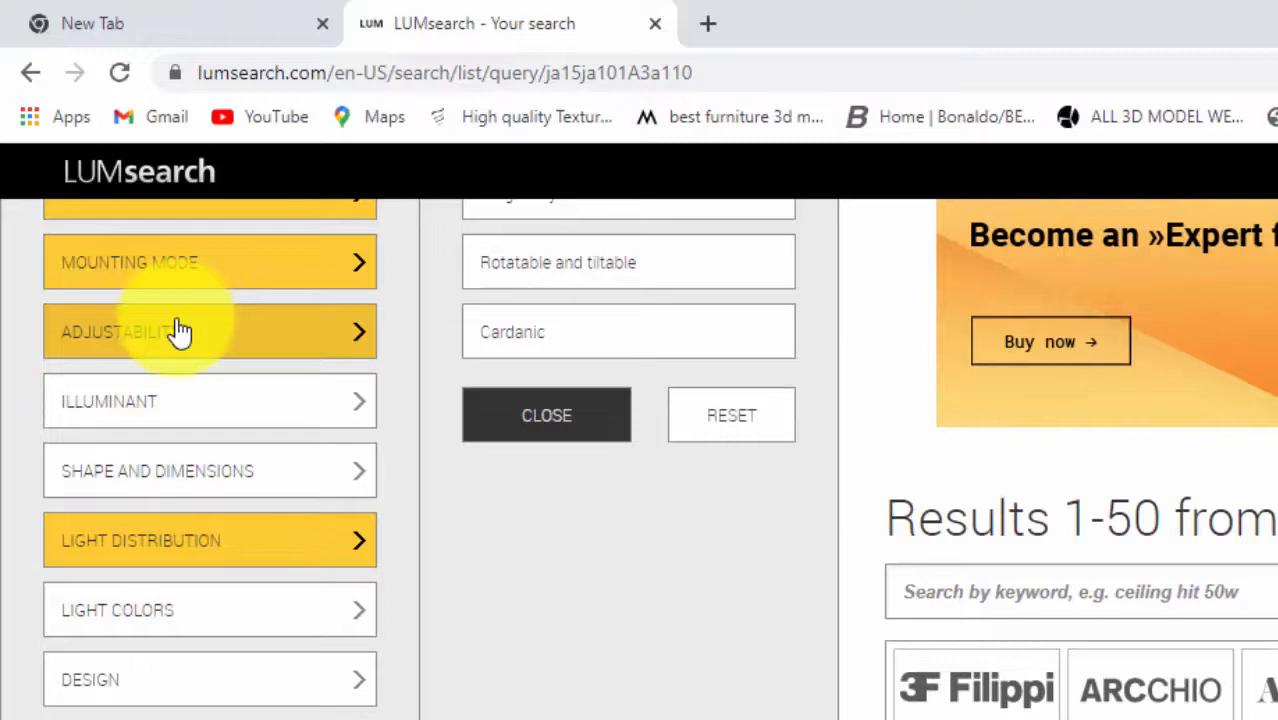
scroll("up", 3)
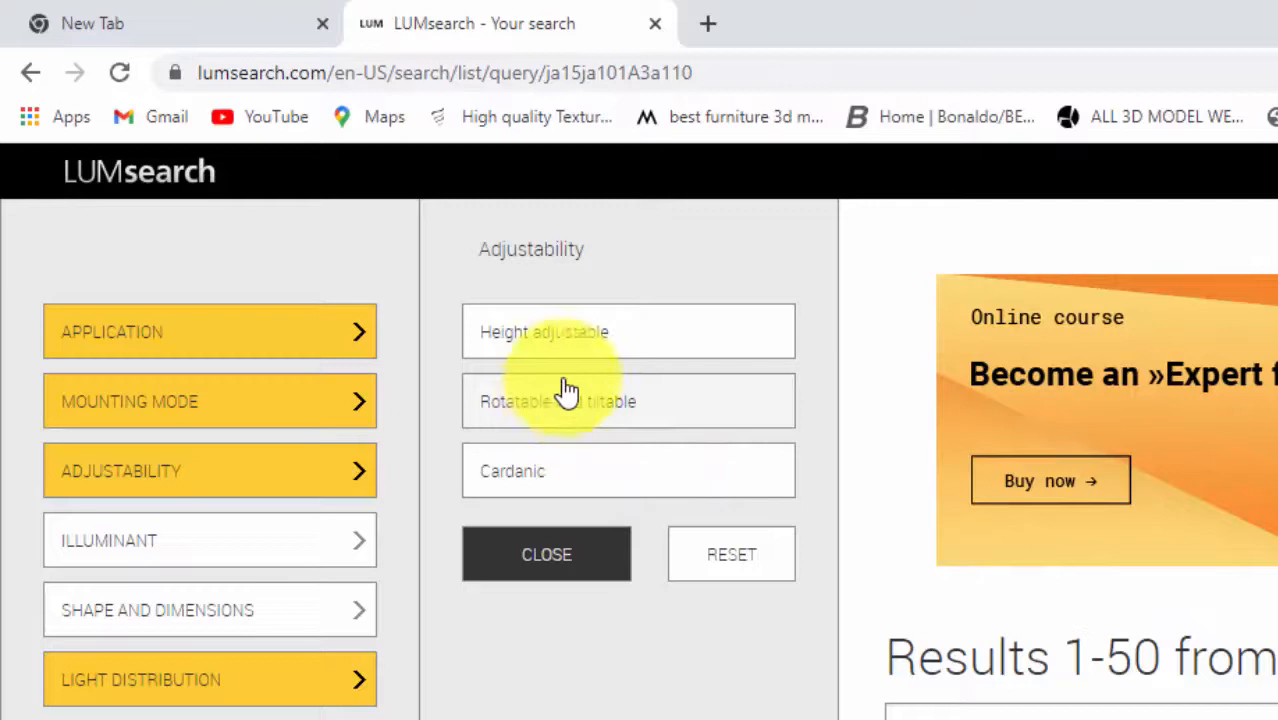
mouse_move(638, 471)
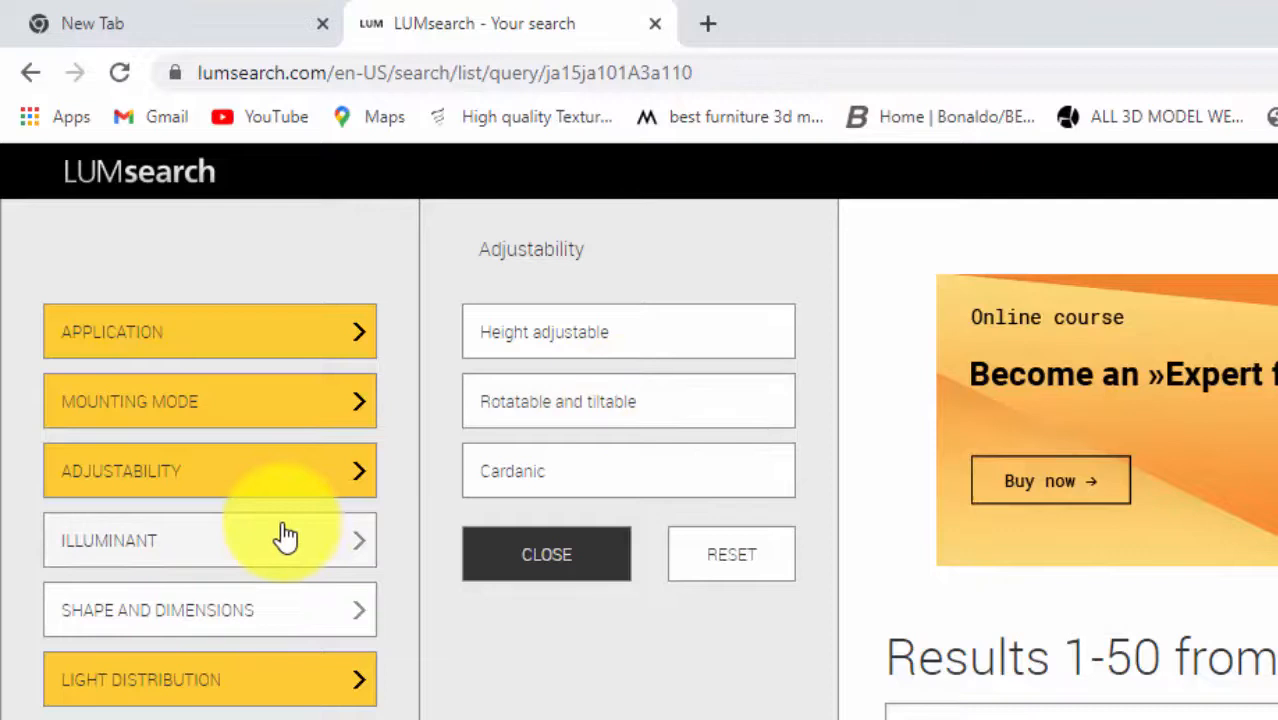
left_click(209, 540)
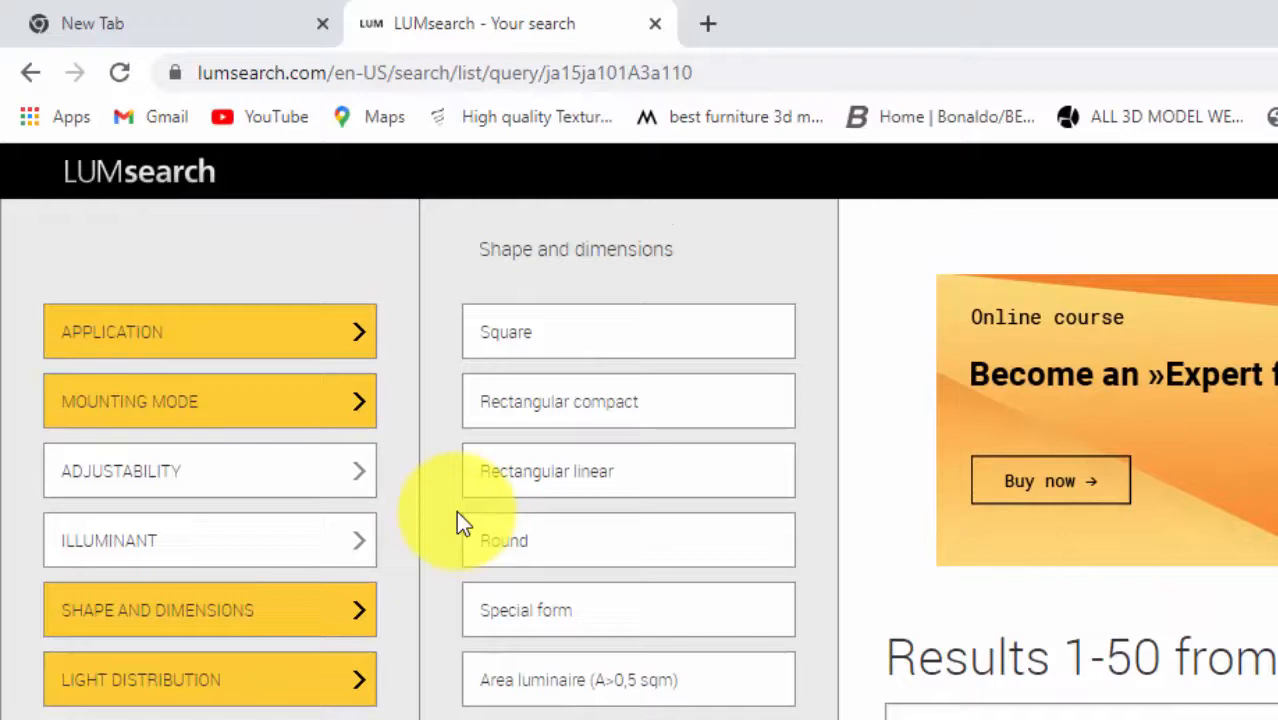
scroll("down", 3)
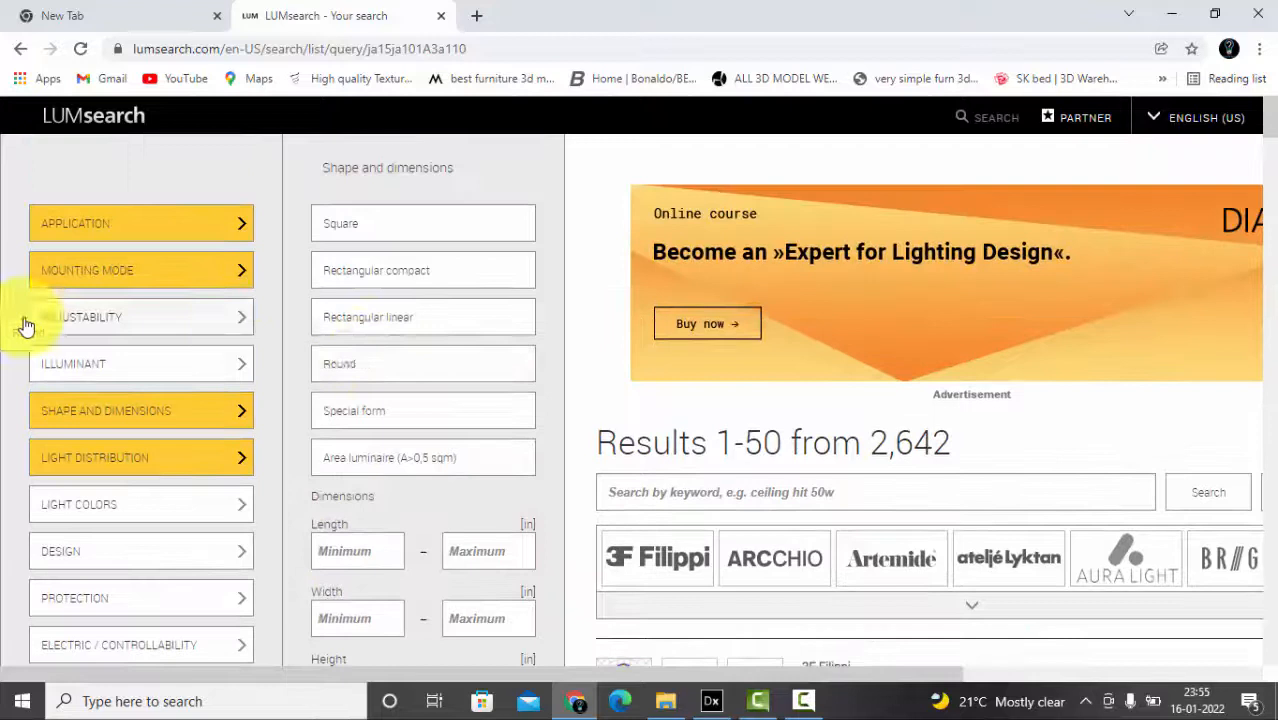
Scroll to Artemide's Choose floor Fluo and open its product data sheet.
scroll("down", 3)
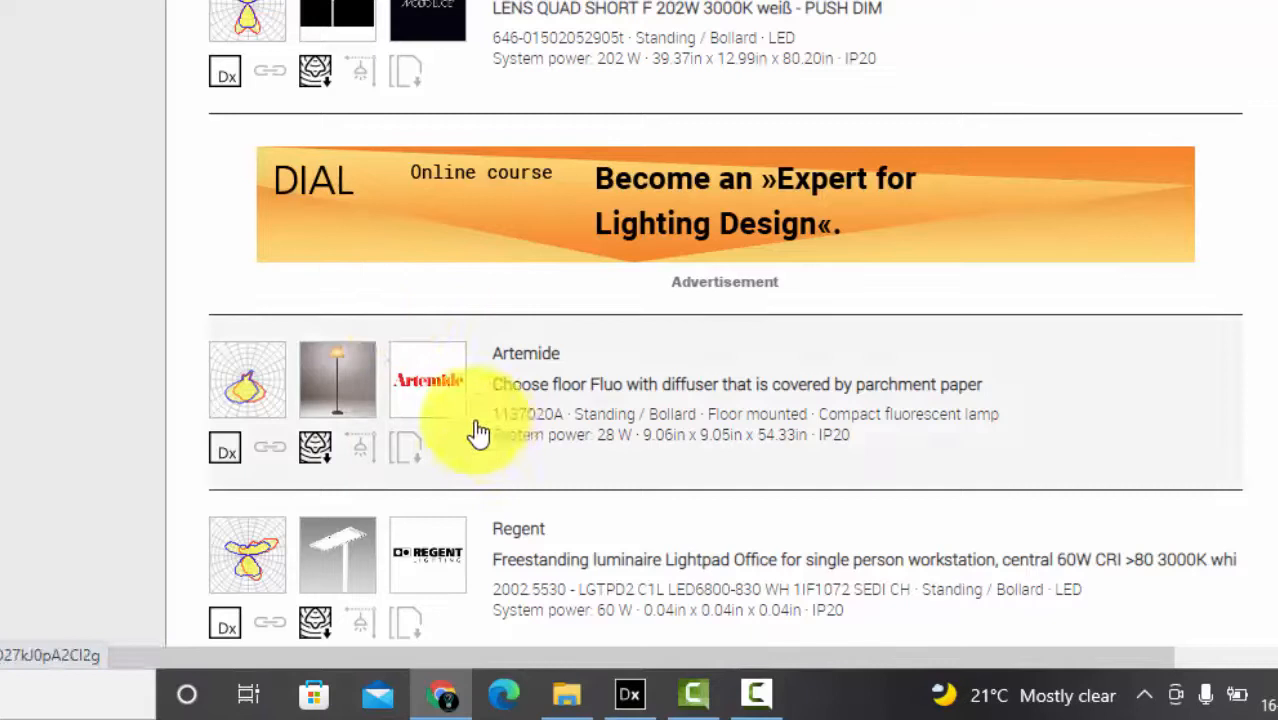
right_click(480, 432)
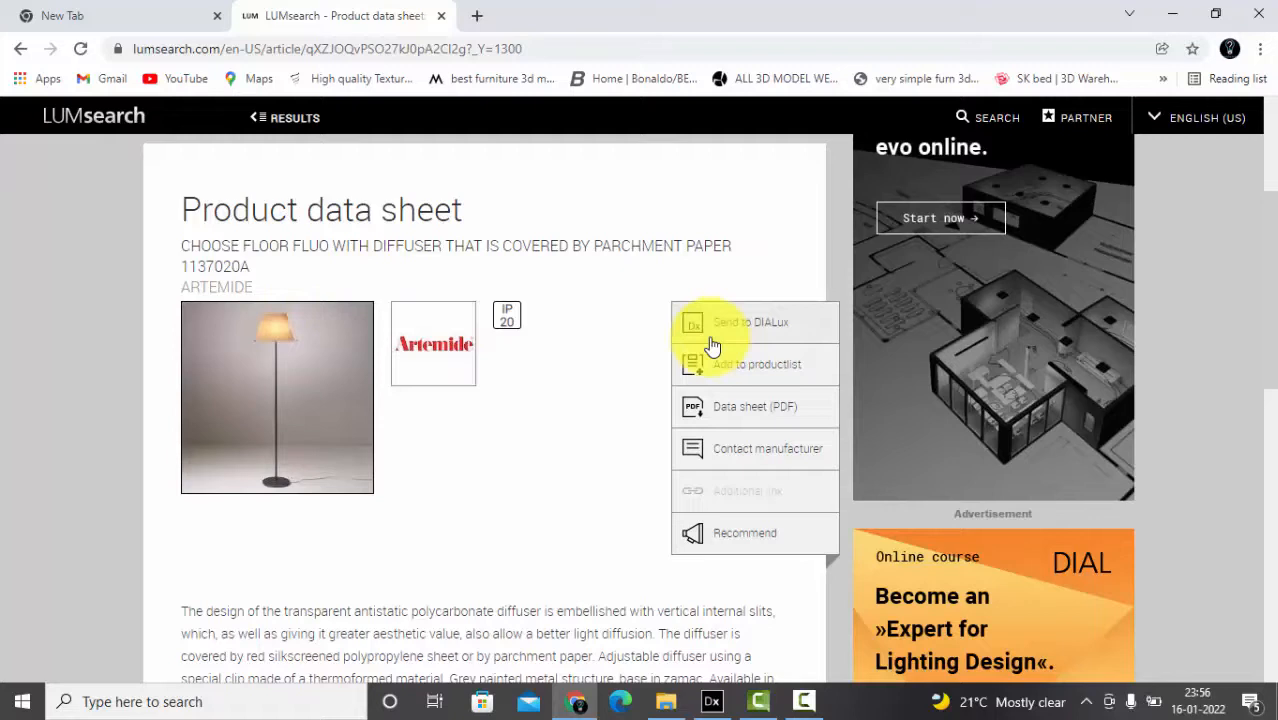
Open the Choose floor Fluo PDF data sheet in a second tab.
left_click(755, 406)
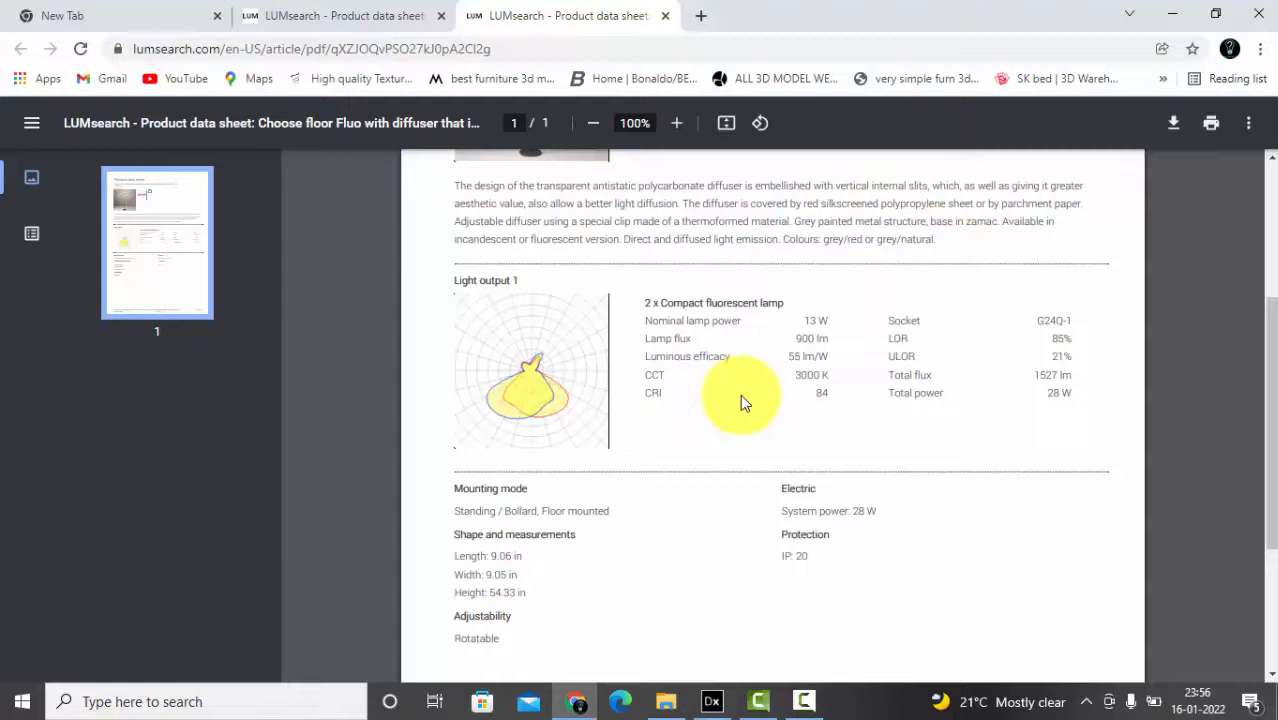
scroll("up", 3)
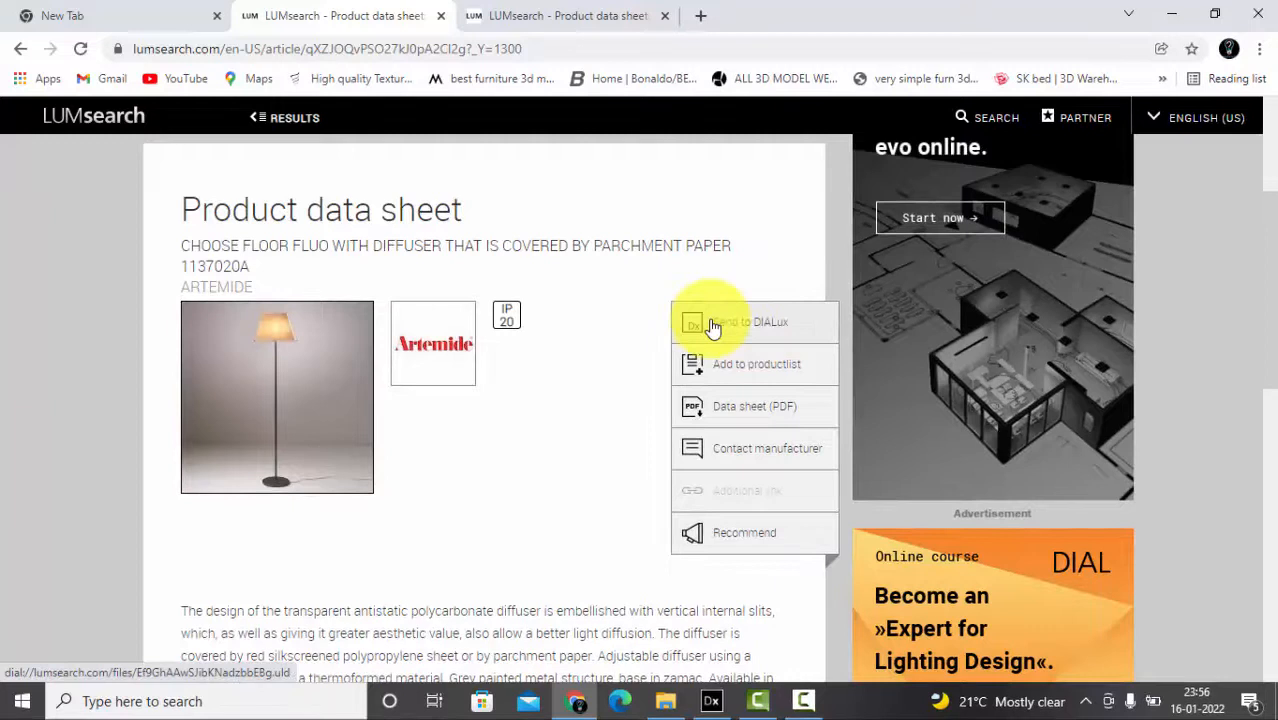
mouse_move(432, 178)
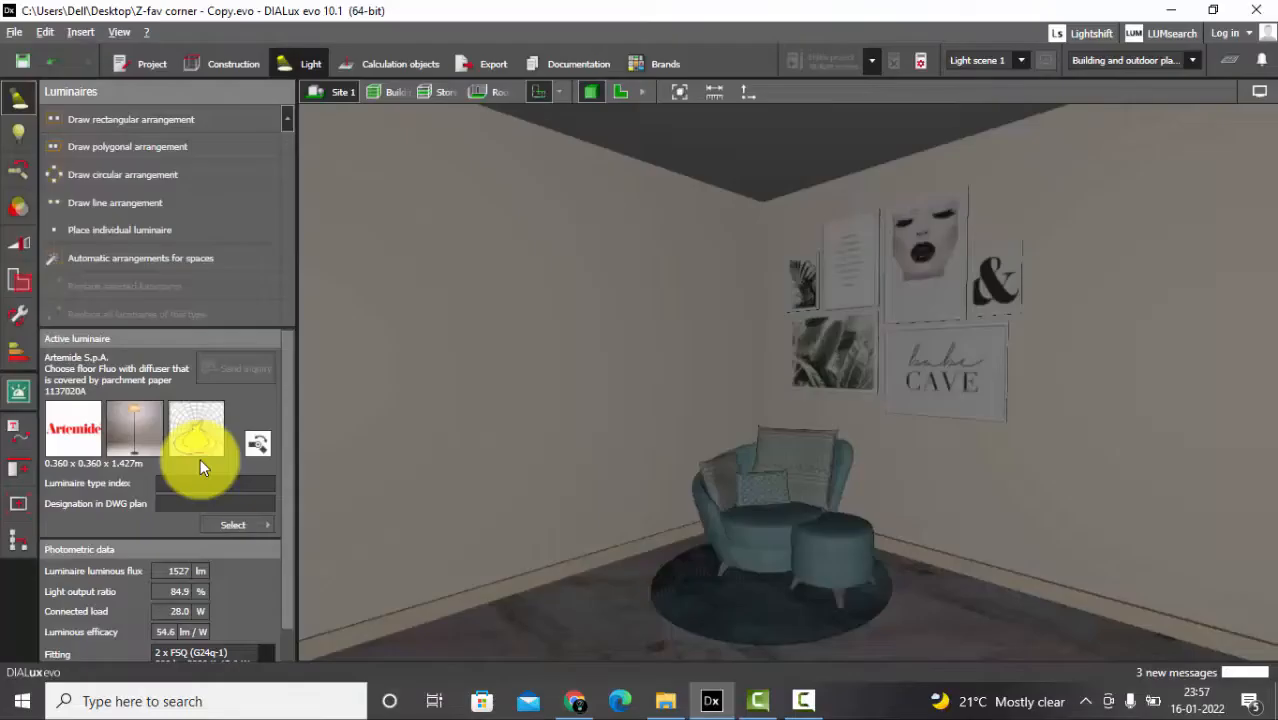
Switch to the 2D plan view and start single-luminaire placement for the floor lamp.
left_click(130, 428)
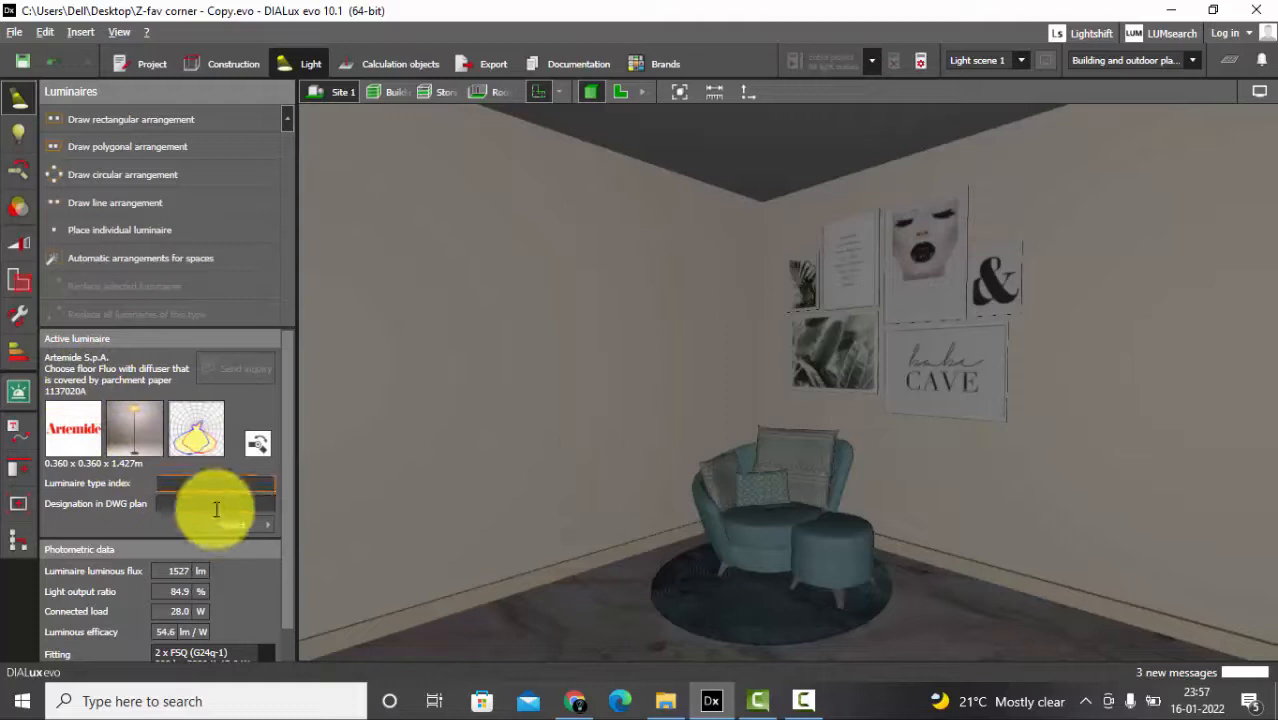
left_click(119, 229)
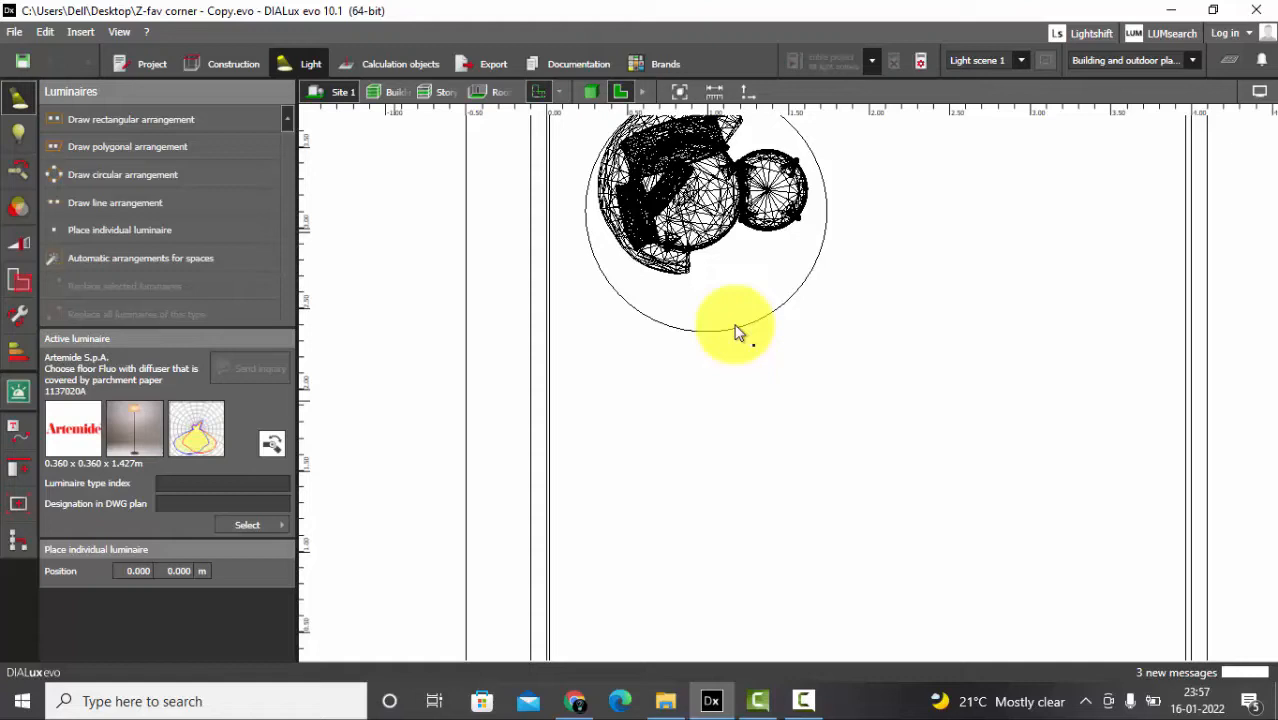
Place the Artemide floor lamp in the plan beside the armchair.
left_click(735, 325)
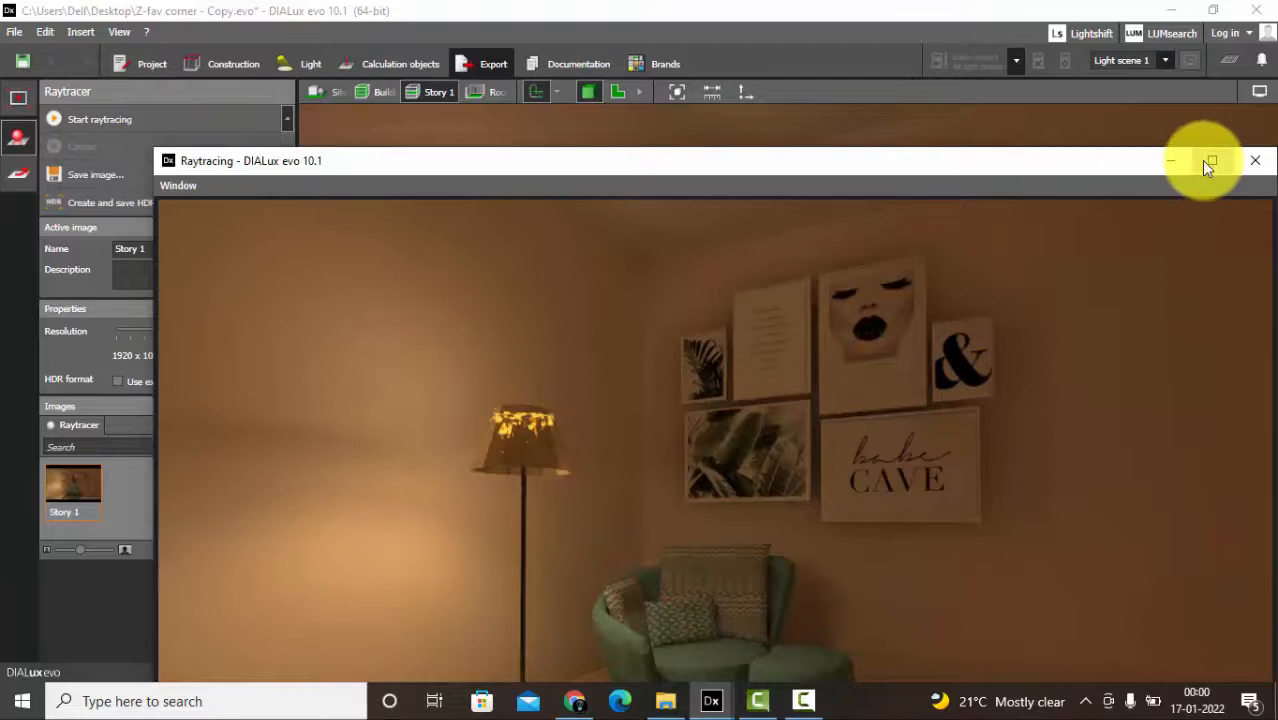
Maximize the Raytracing window to show the render full screen.
left_click(1210, 160)
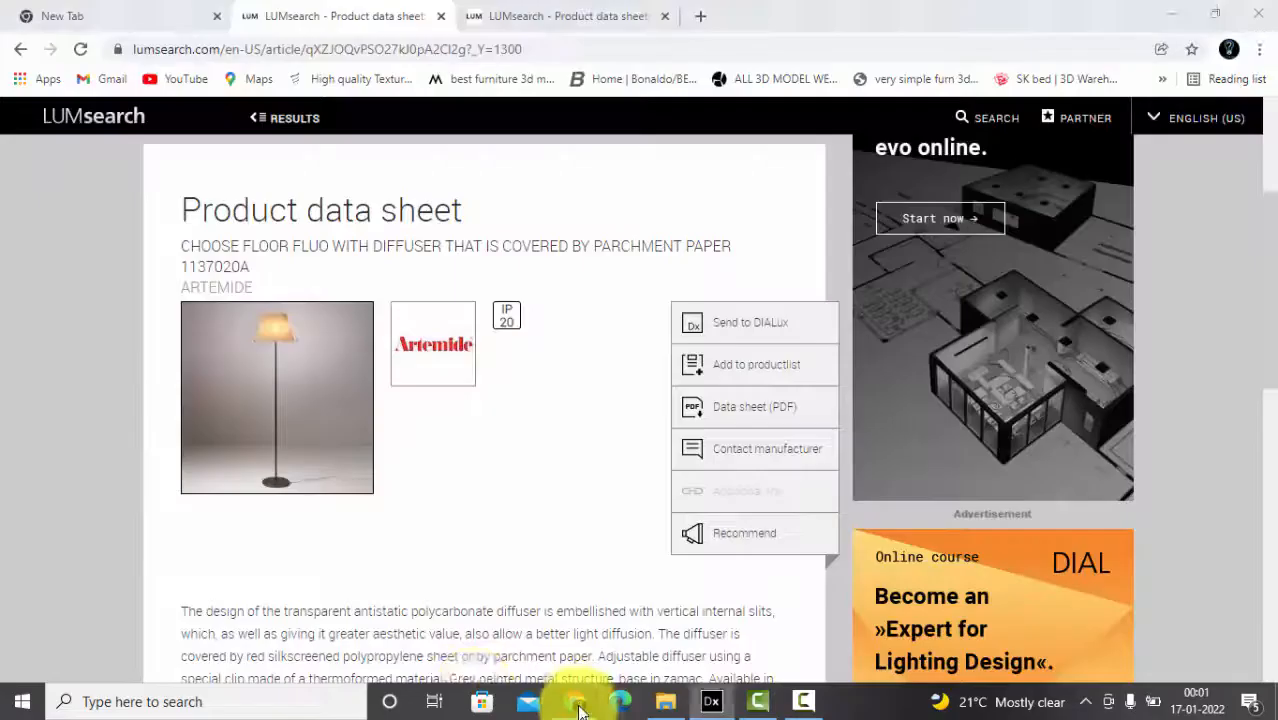
Return to the 35,580 search results and open the mounting-type filter list.
left_click(120, 16)
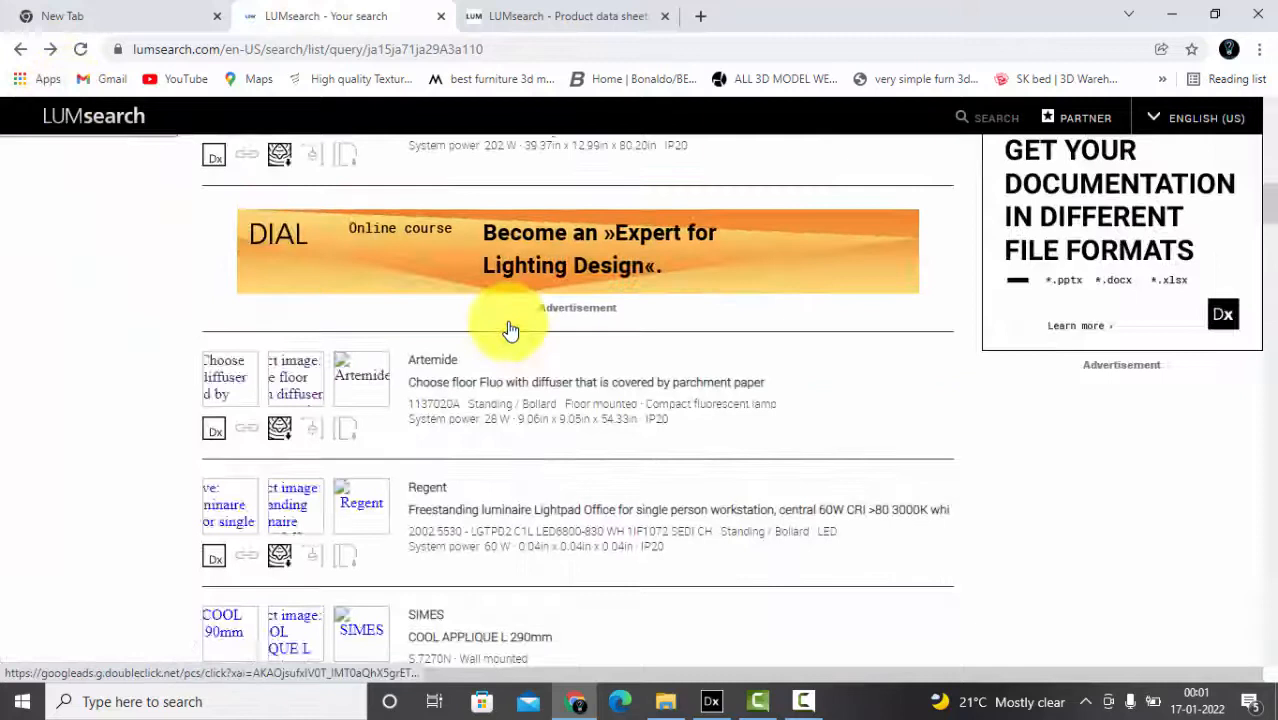
left_click(60, 270)
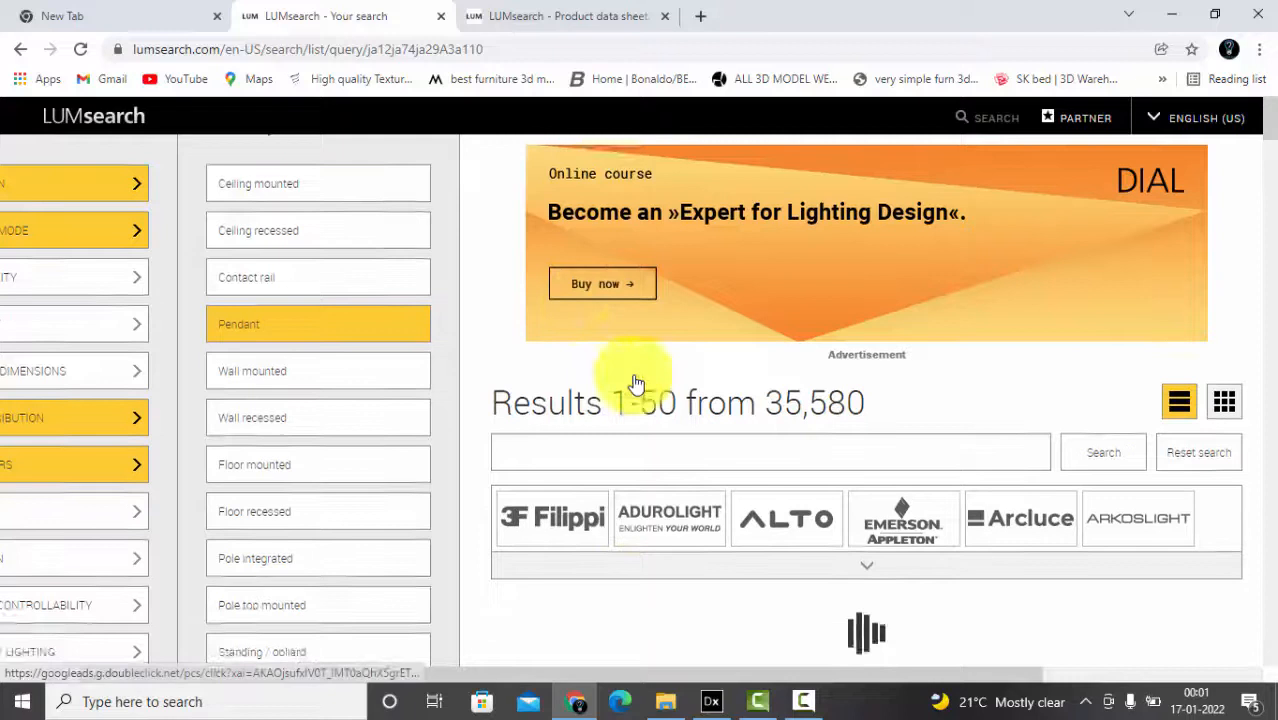
Filter to manufacturer Artemide via 'ar' and send the nh S2 14 pendant to DIALux.
type("ar")
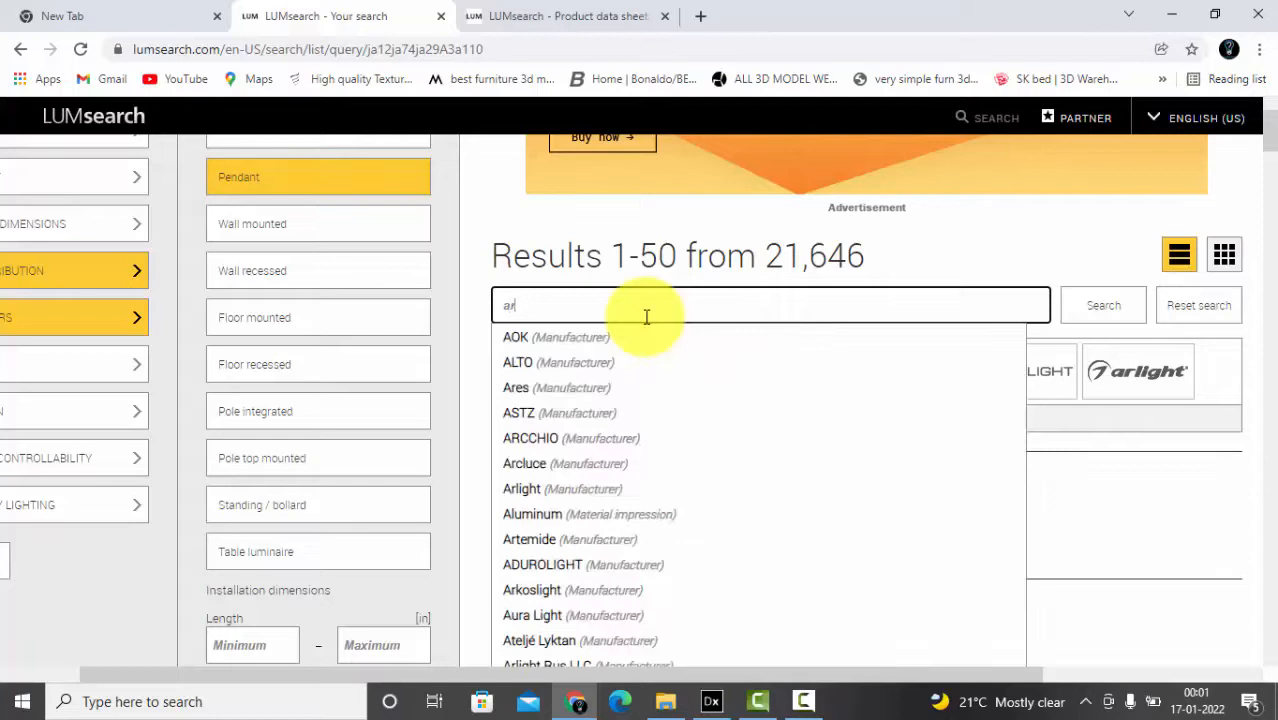
left_click(528, 539)
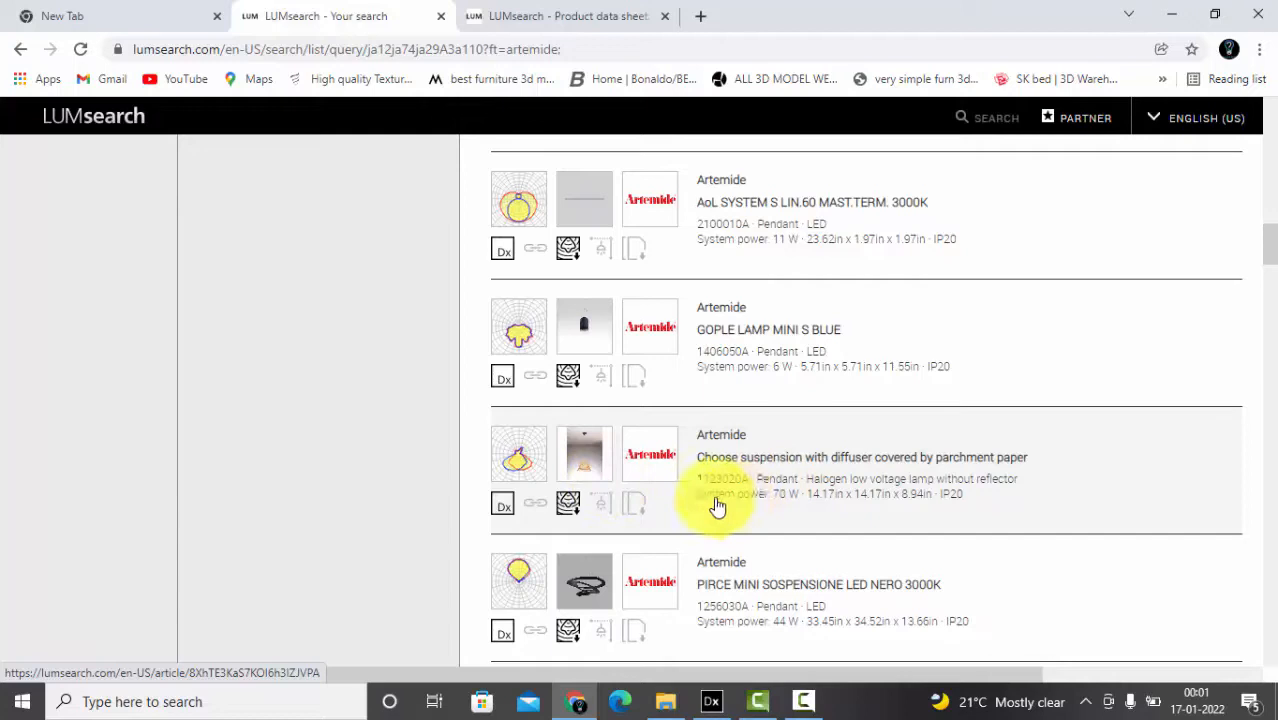
scroll("down", 3)
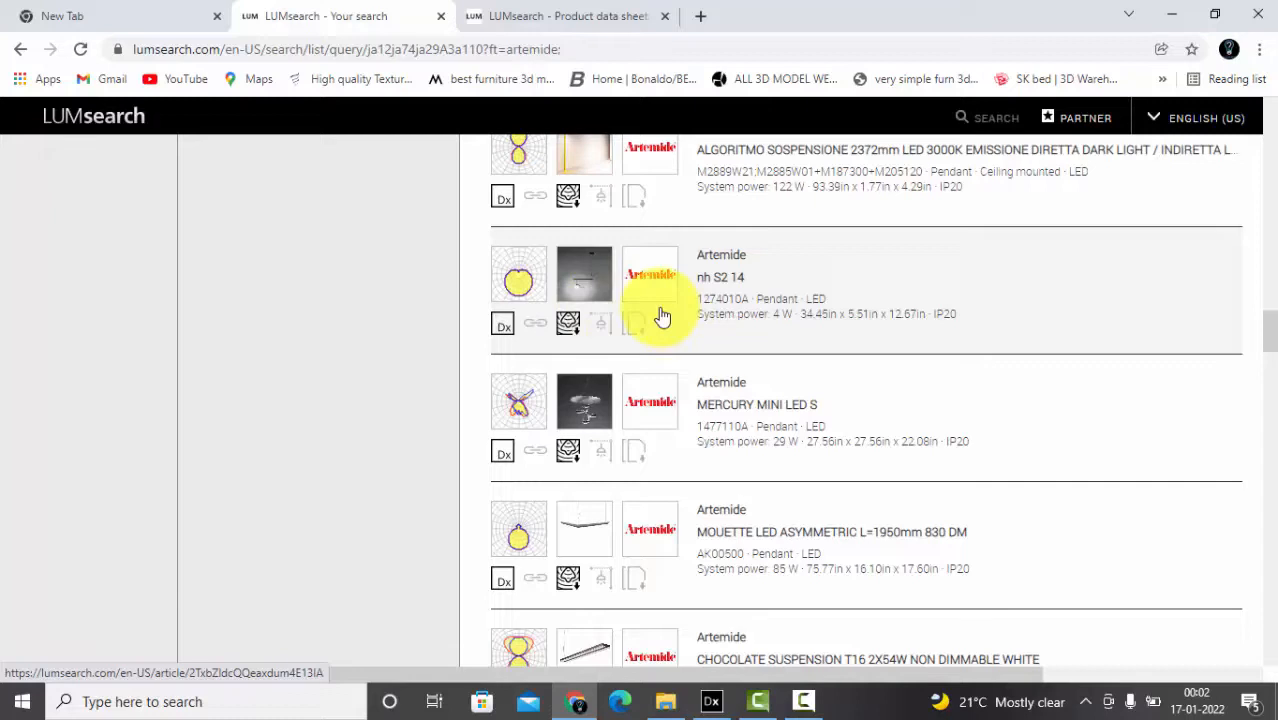
left_click(663, 315)
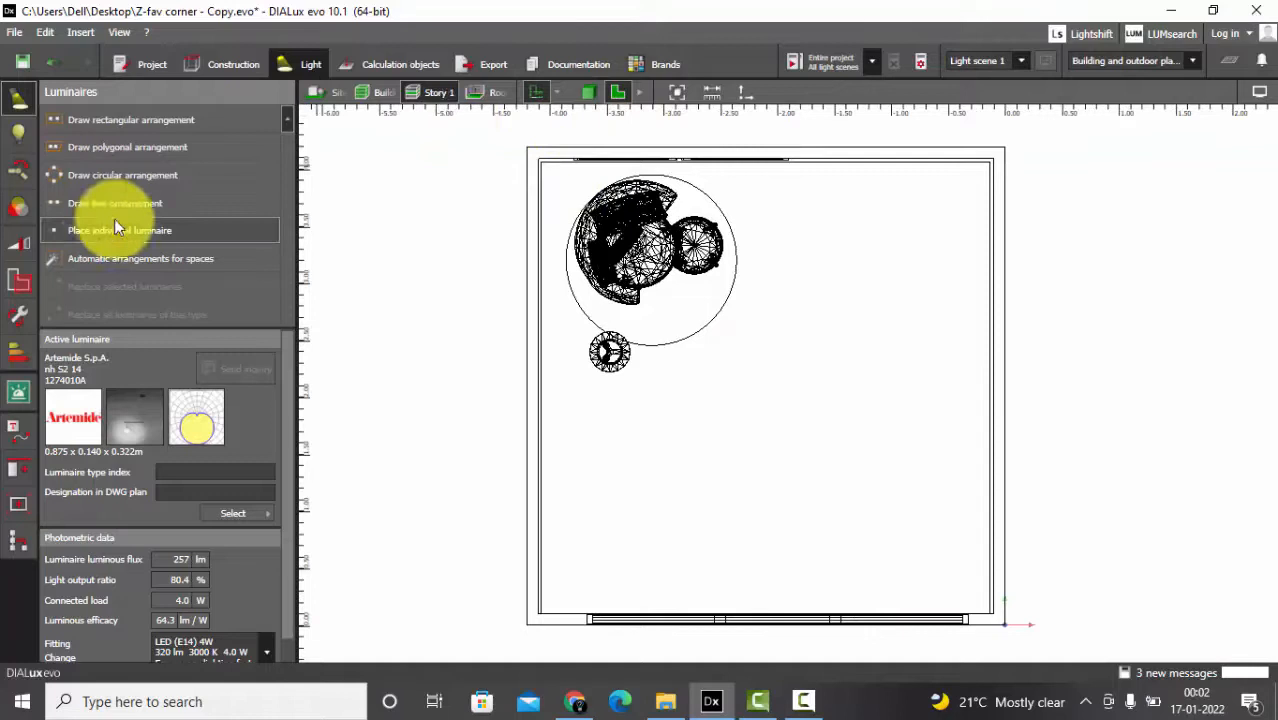
Place one Artemide nh S2 14 pendant in the plan, right of the armchair.
left_click(782, 365)
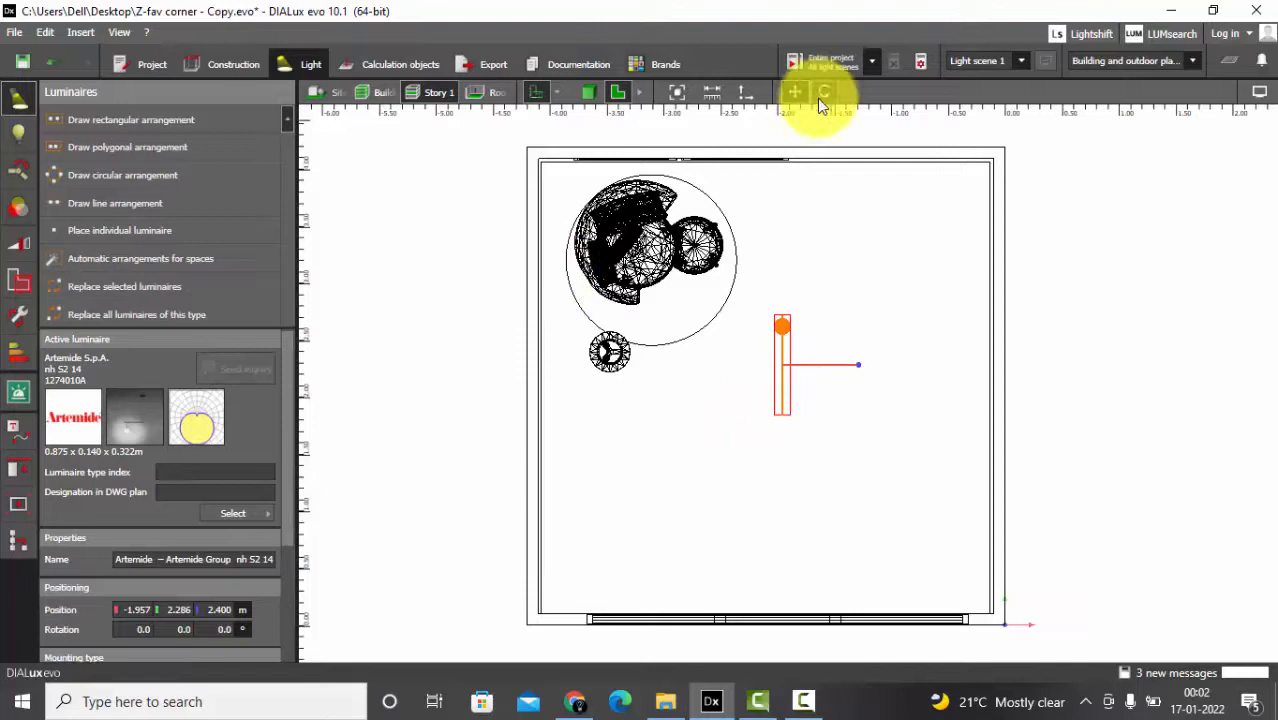